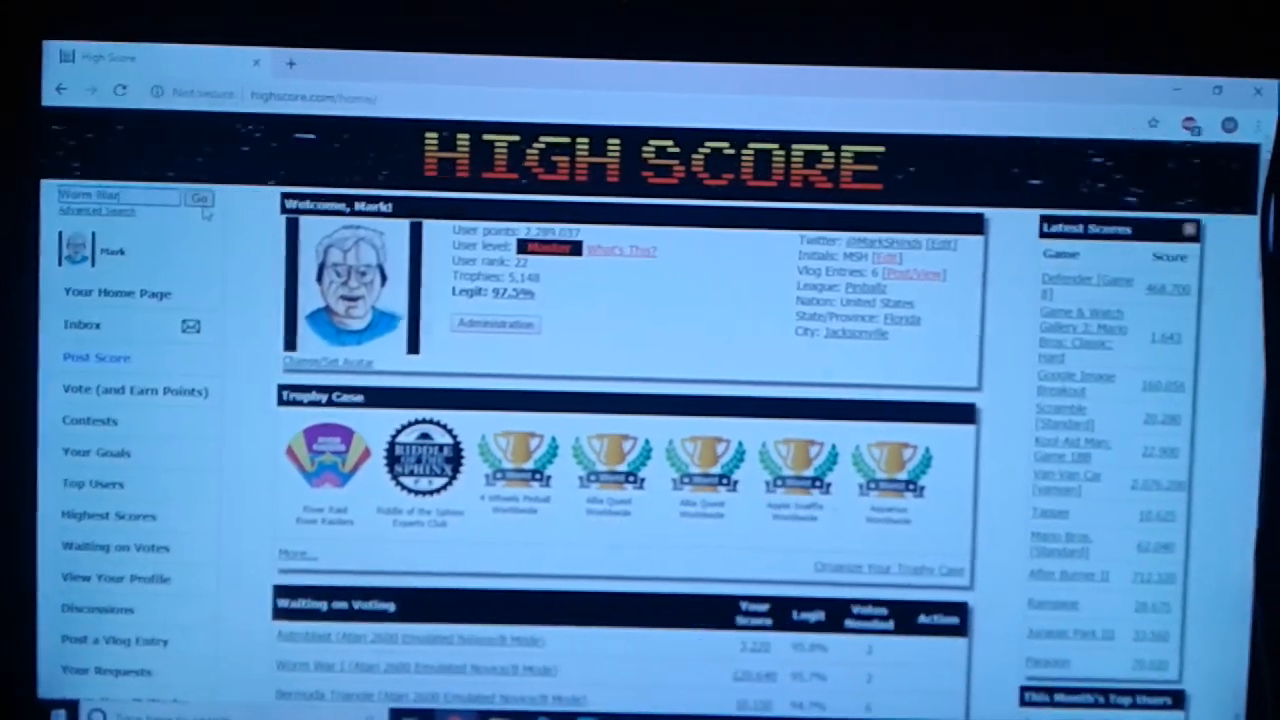
Search the site for 'Worm War' and reach the Request Game Addition form
click(200, 198)
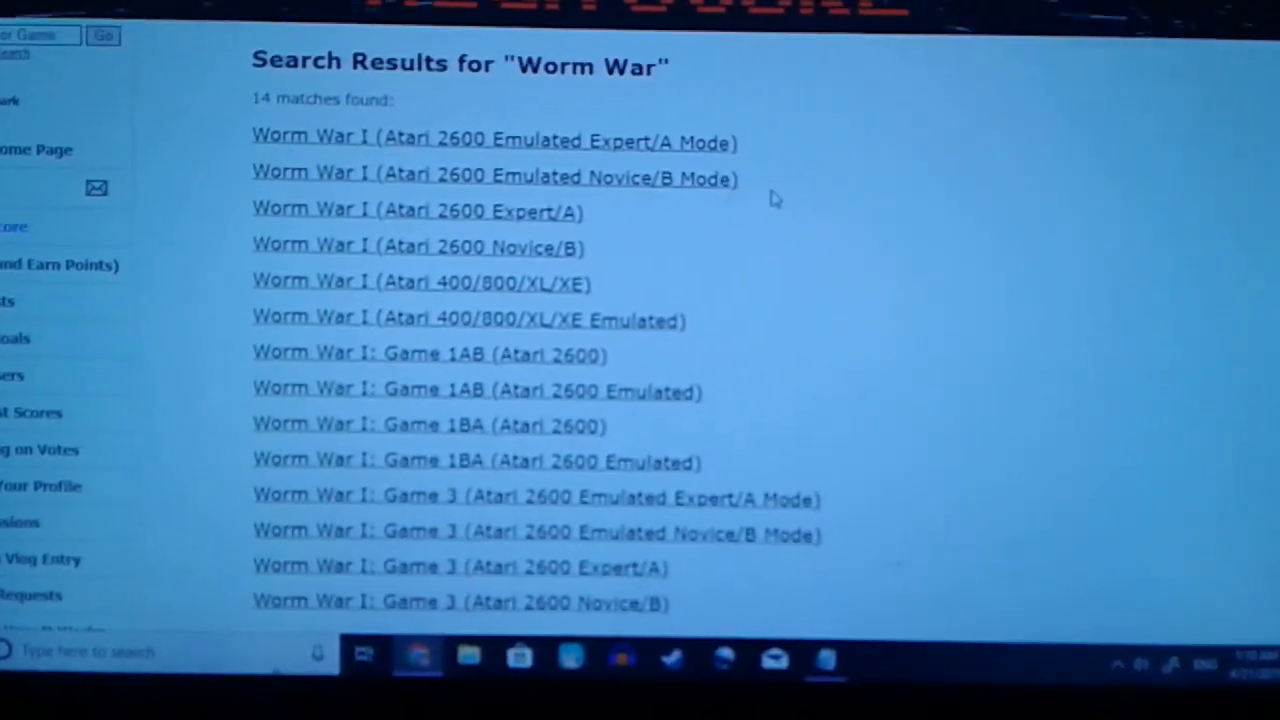
scroll(down, 3)
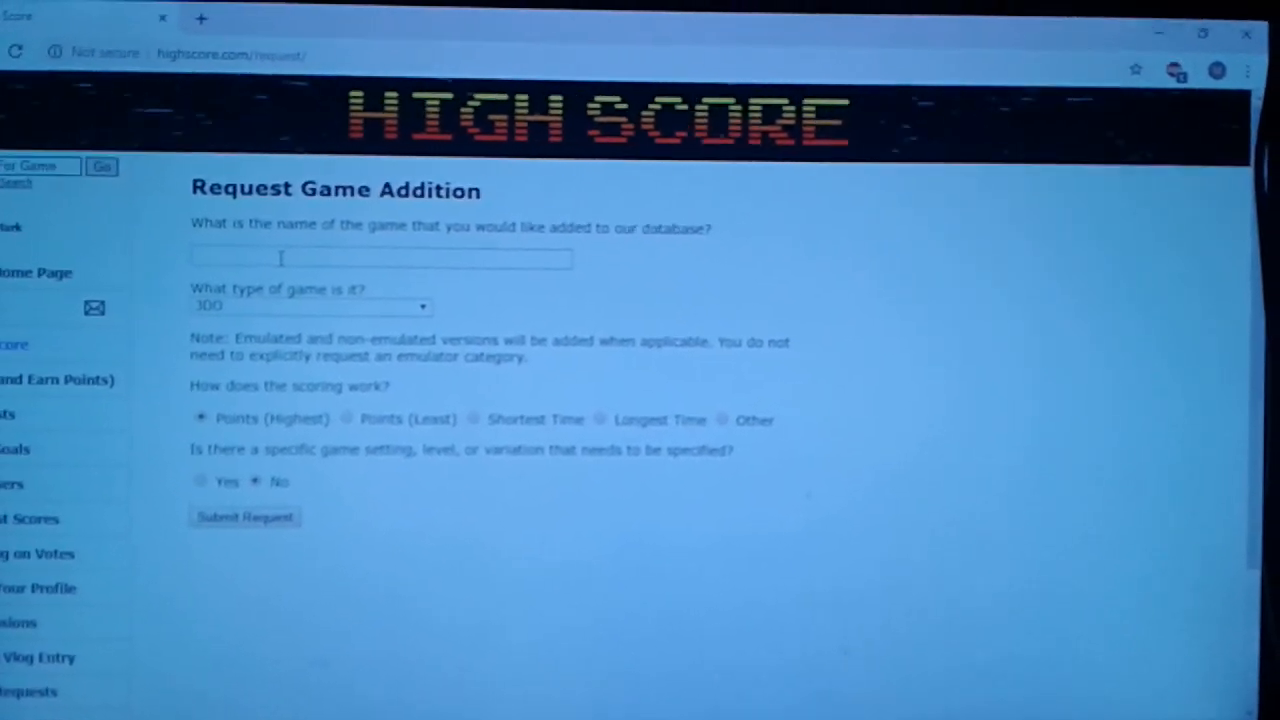
Set the game name to 'Failsafe: Intermediate [A/b]' and browse the game-type list
click(380, 258)
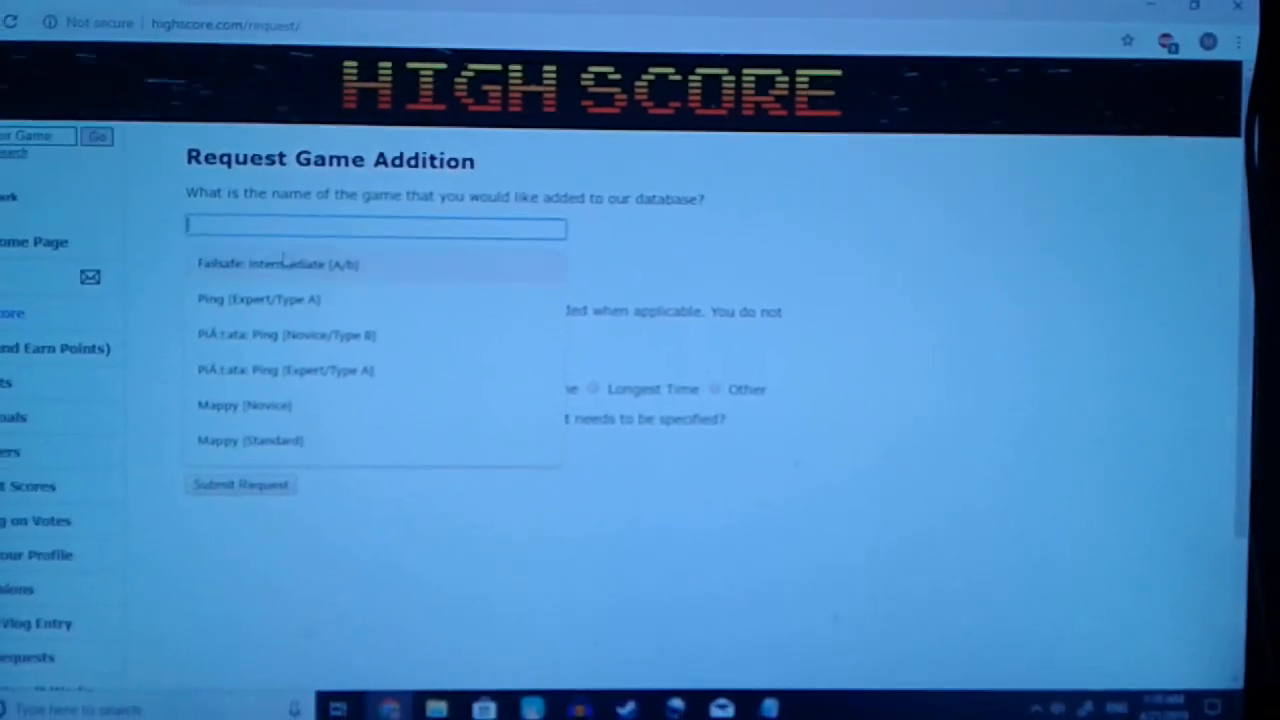
click(302, 264)
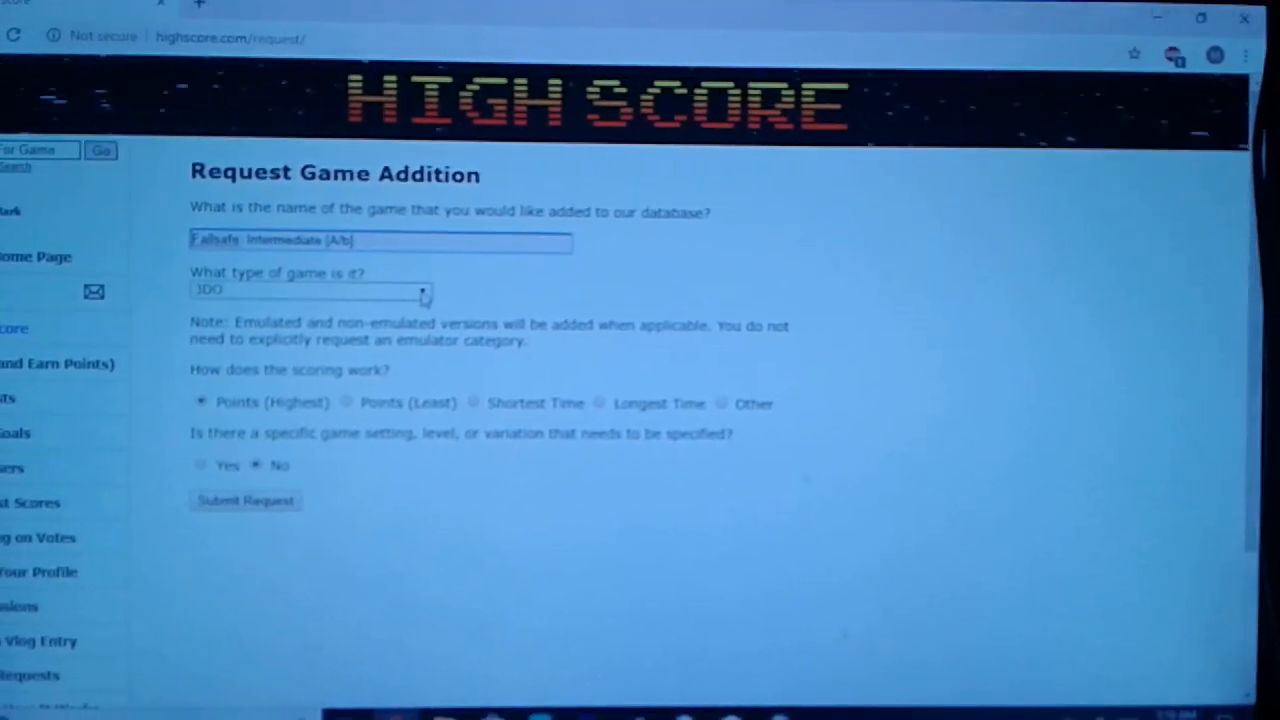
click(310, 290)
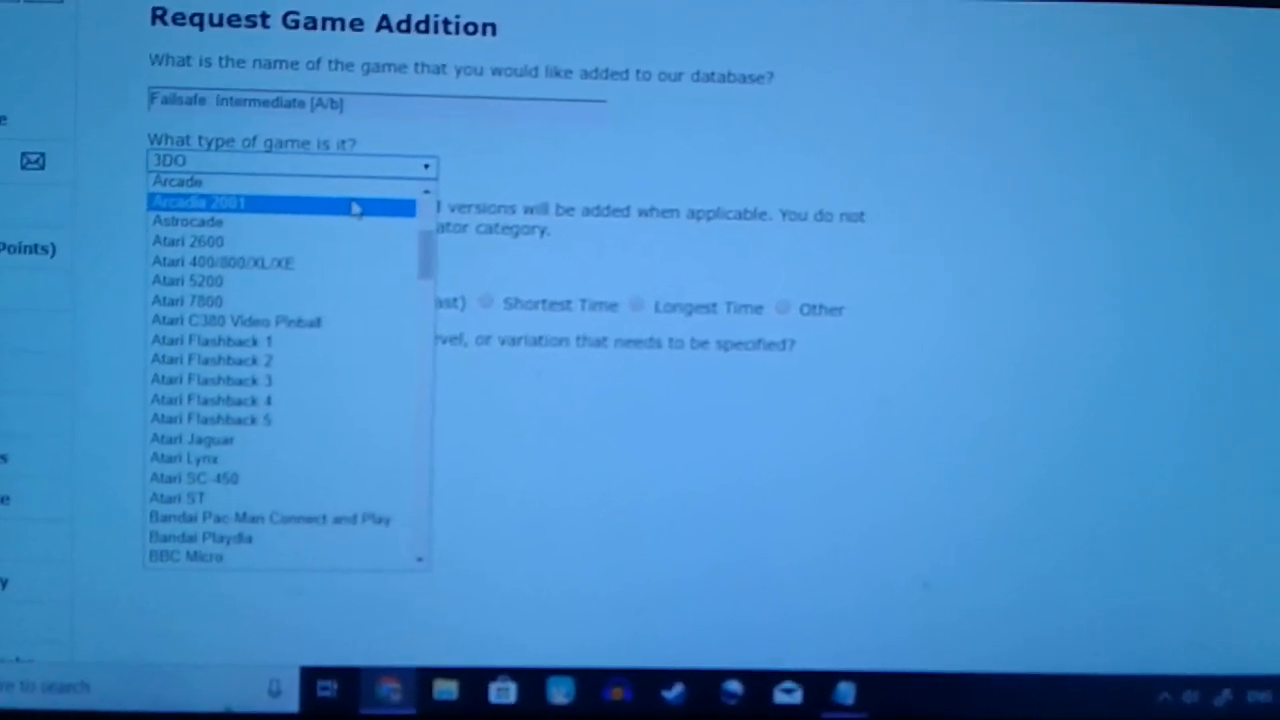
scroll(down, 3)
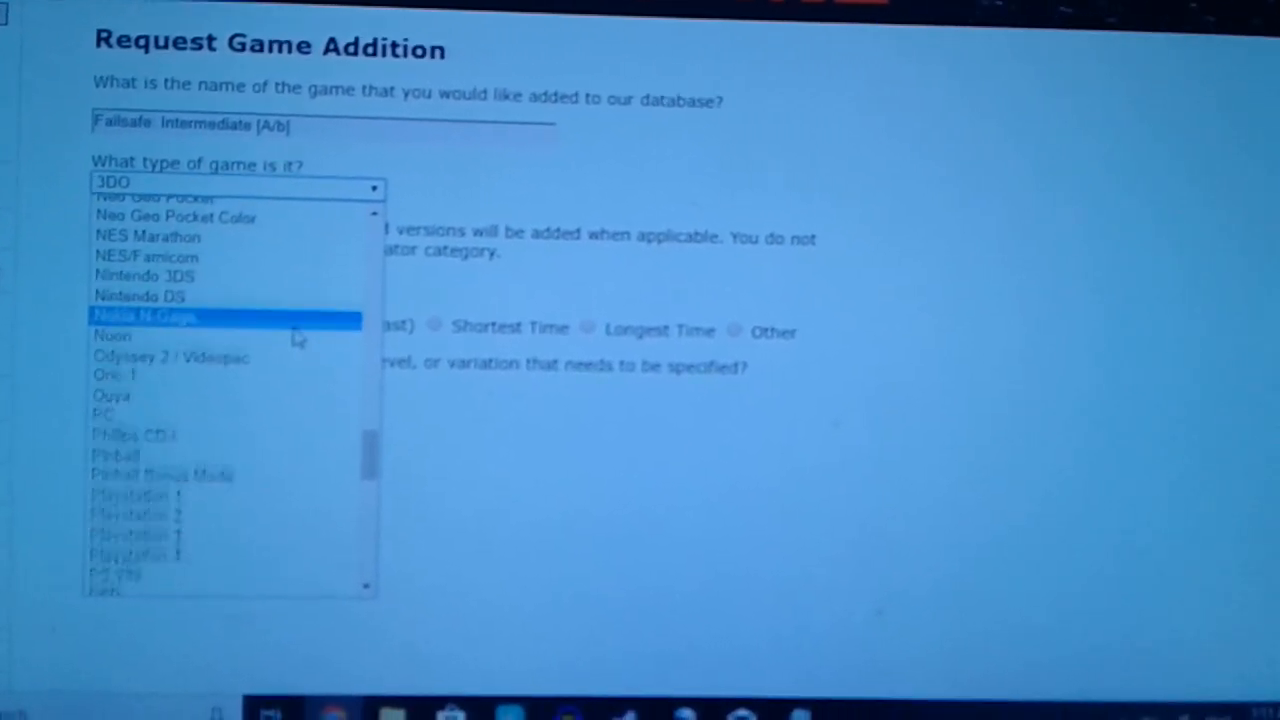
scroll(down, 3)
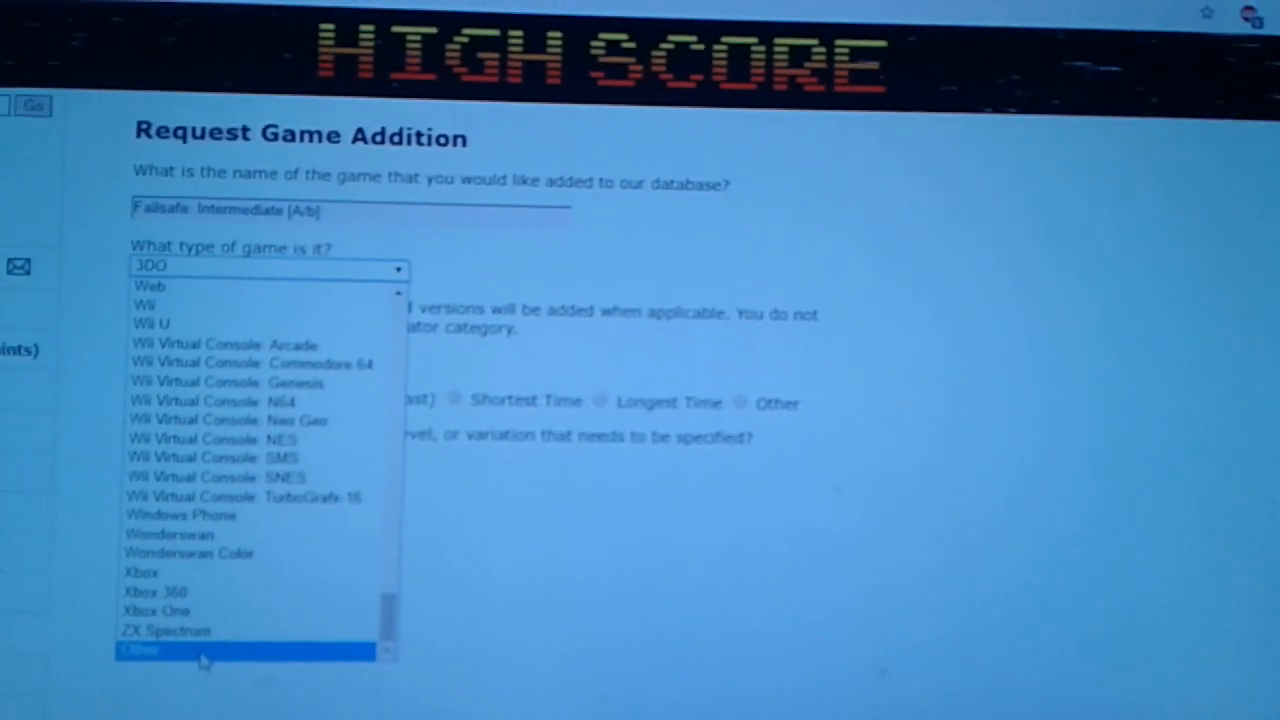
Choose Other as the game type with scoring by Points (Highest)
click(140, 650)
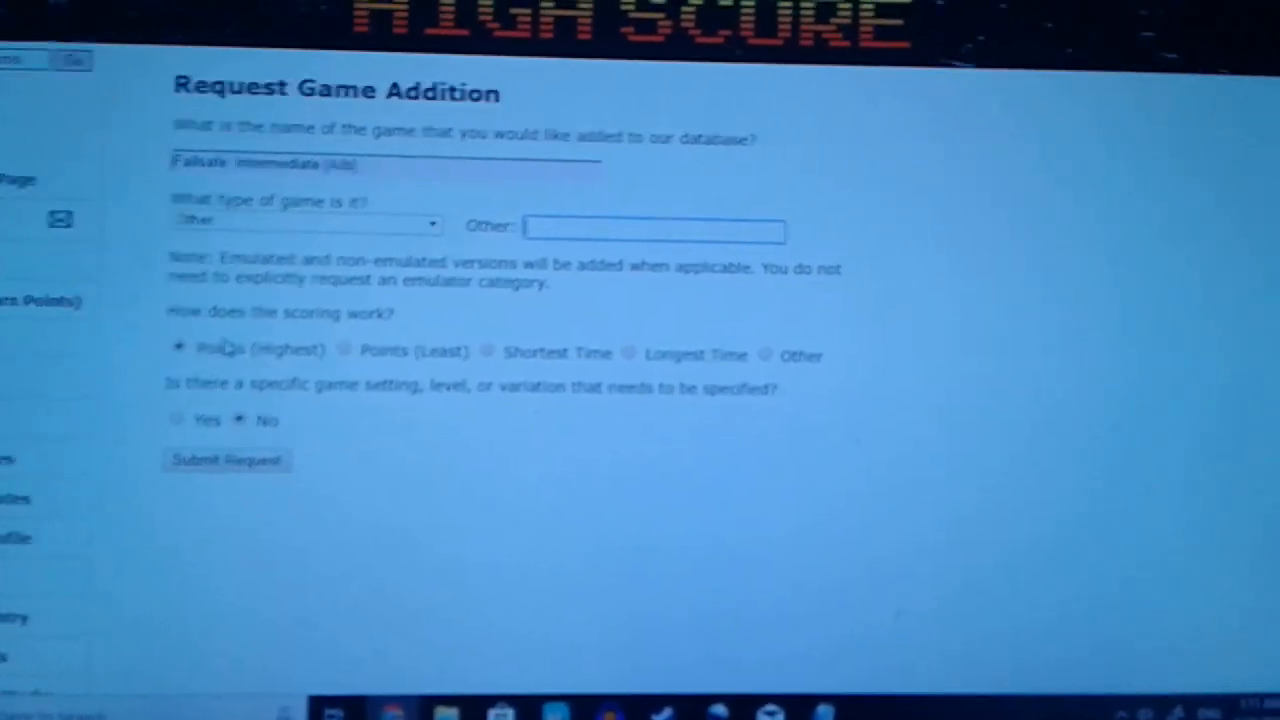
scroll(down, 3)
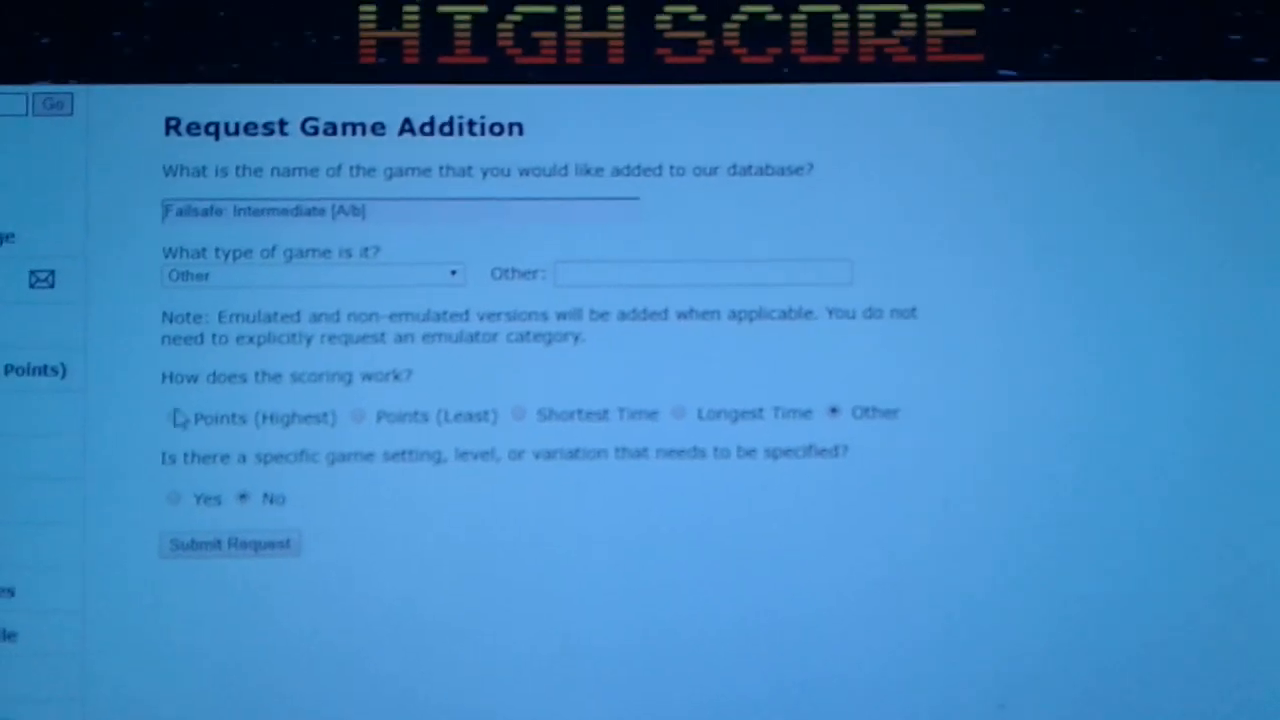
click(172, 418)
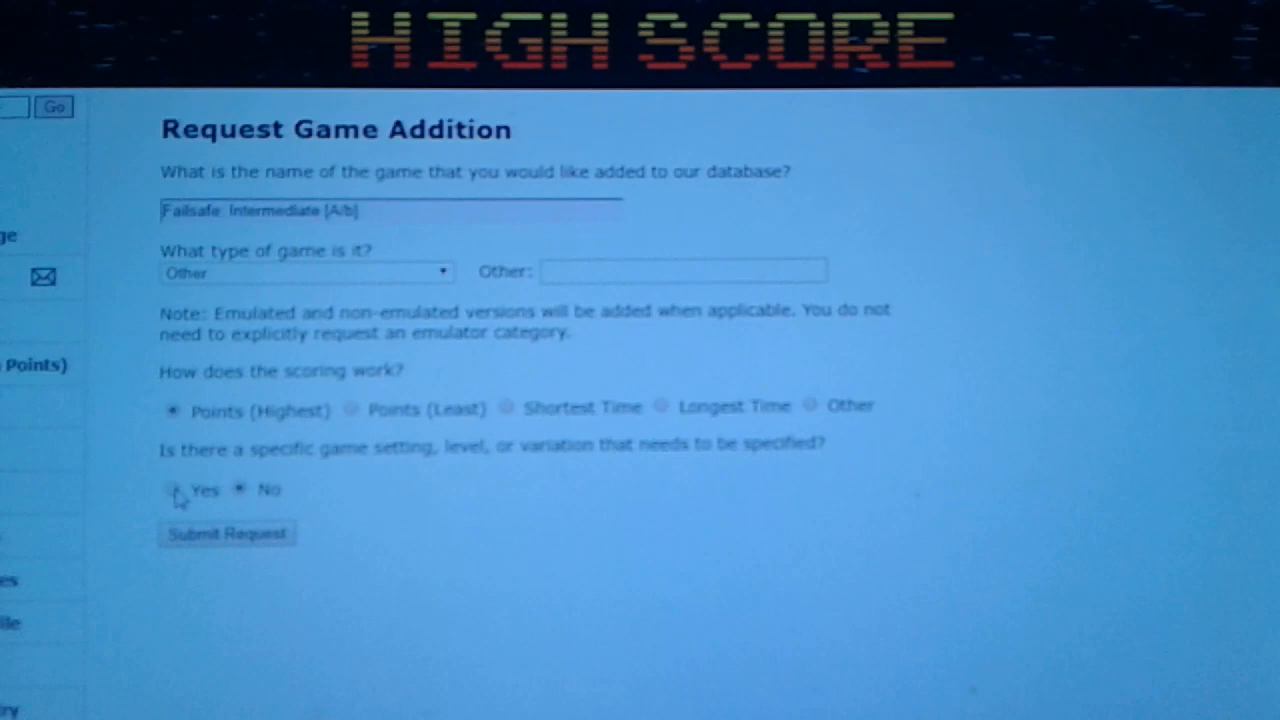
Mark a specific setting as required, choose Expert/Type A, and submit the request
click(174, 490)
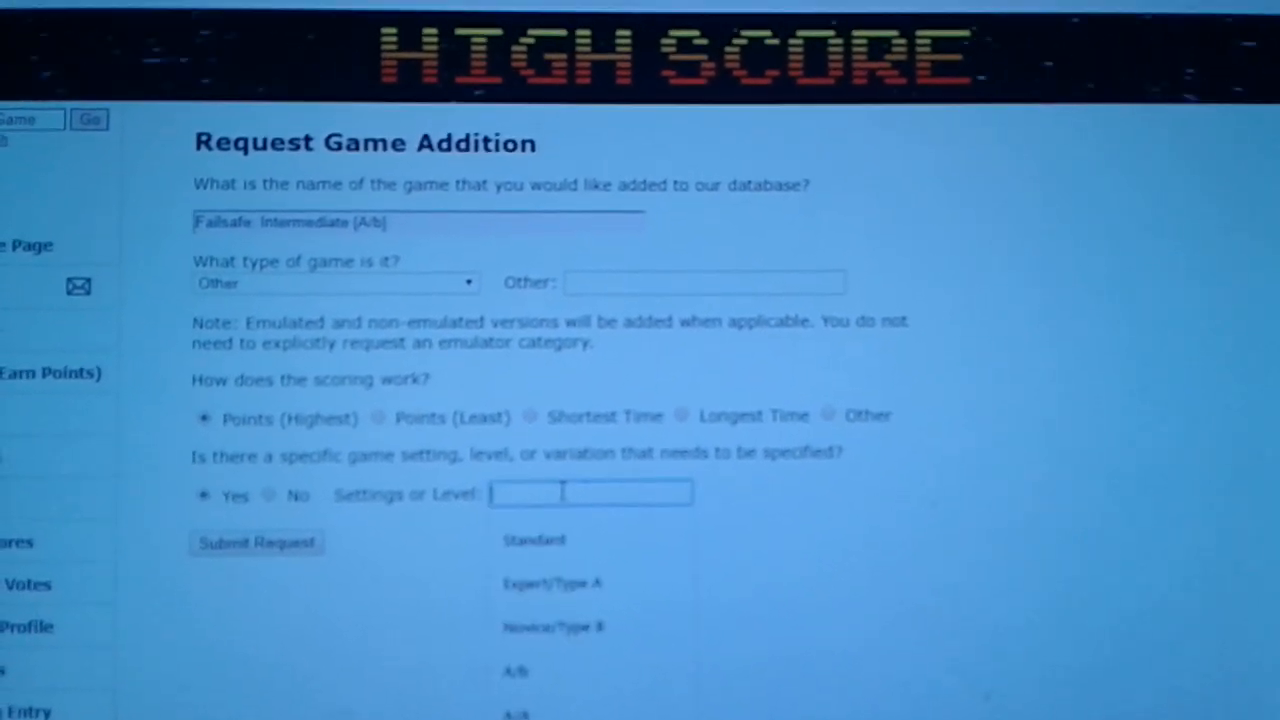
scroll(down, 3)
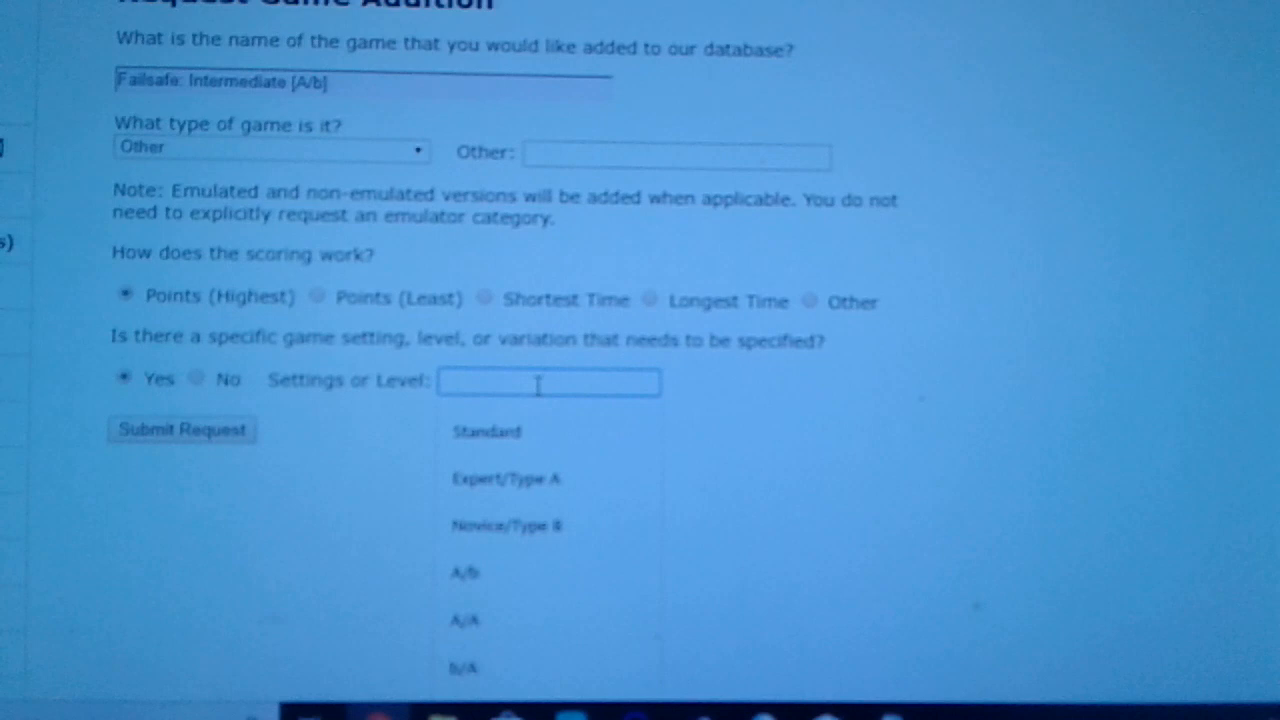
click(510, 476)
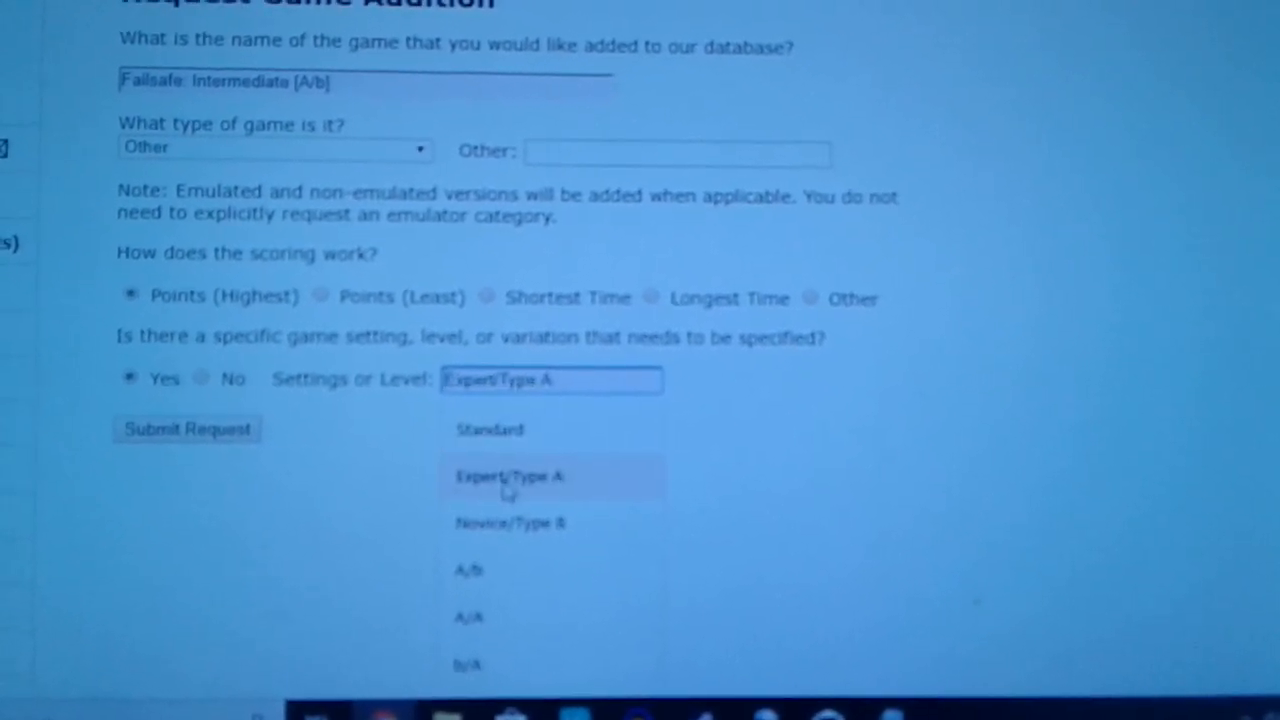
click(510, 476)
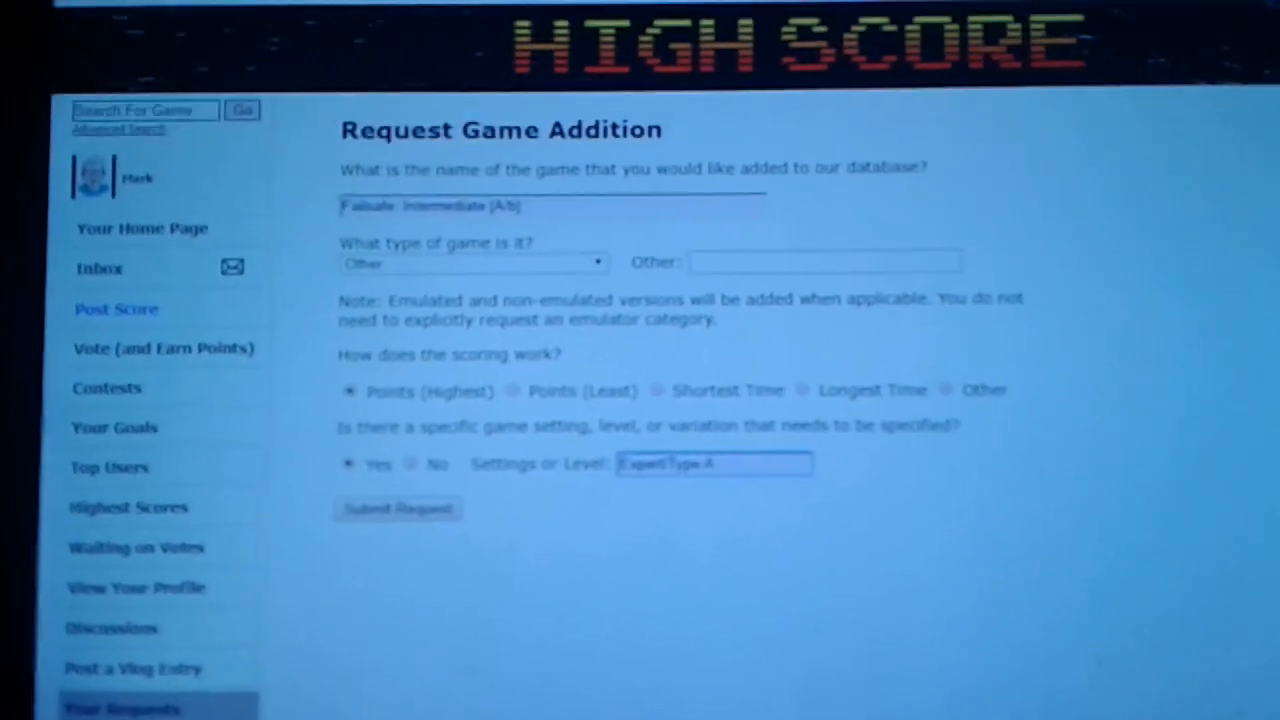
click(396, 510)
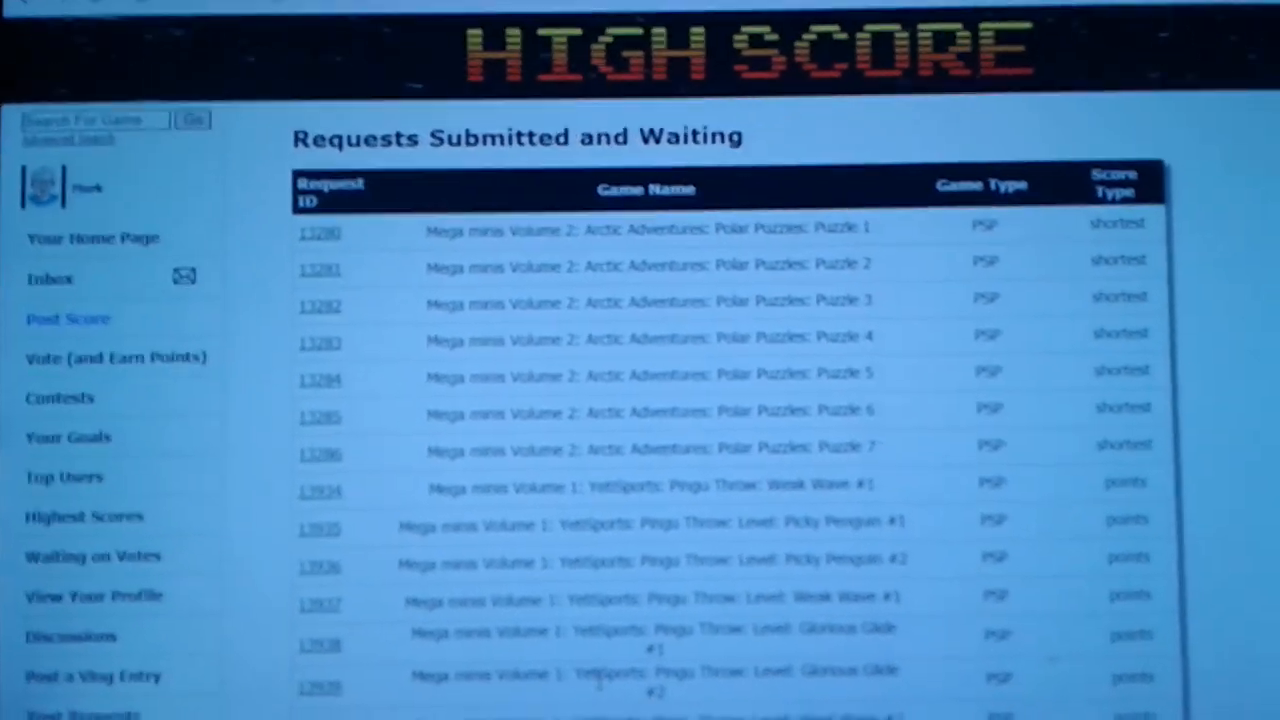
Scroll through the pending requests down to the 'Requests that have questions for you' table
scroll(down, 3)
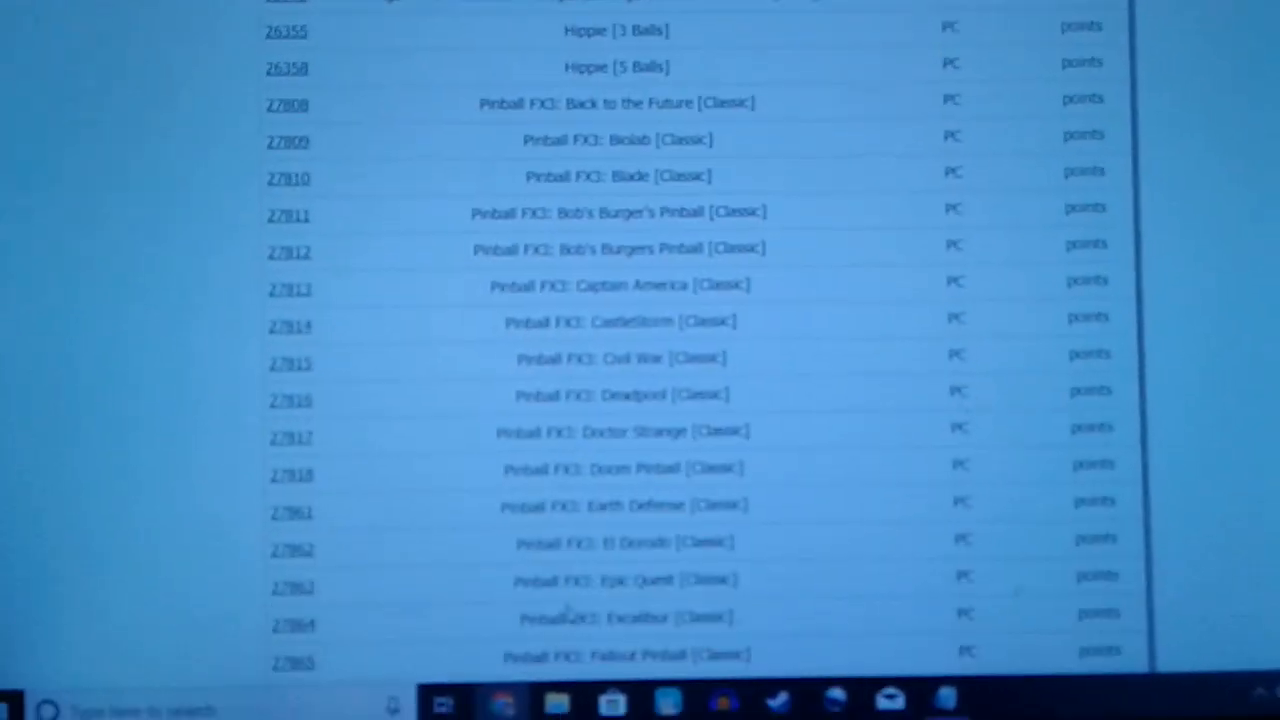
scroll(down, 3)
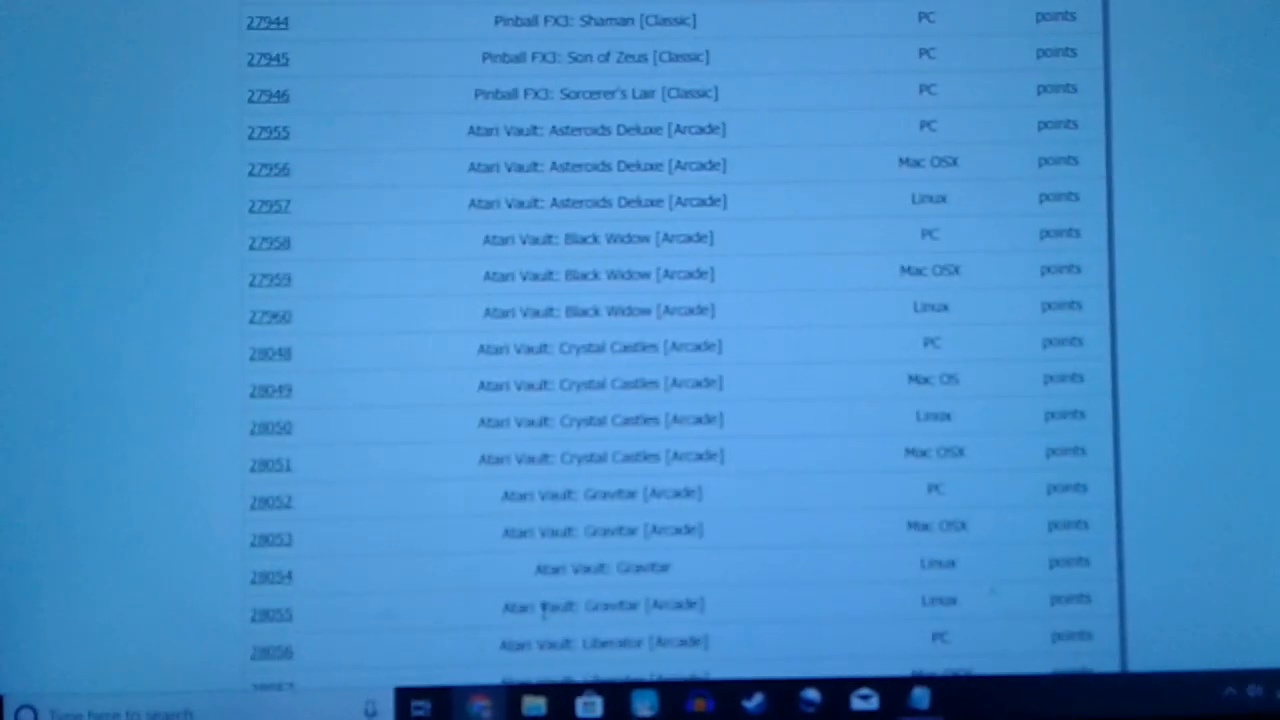
scroll(down, 3)
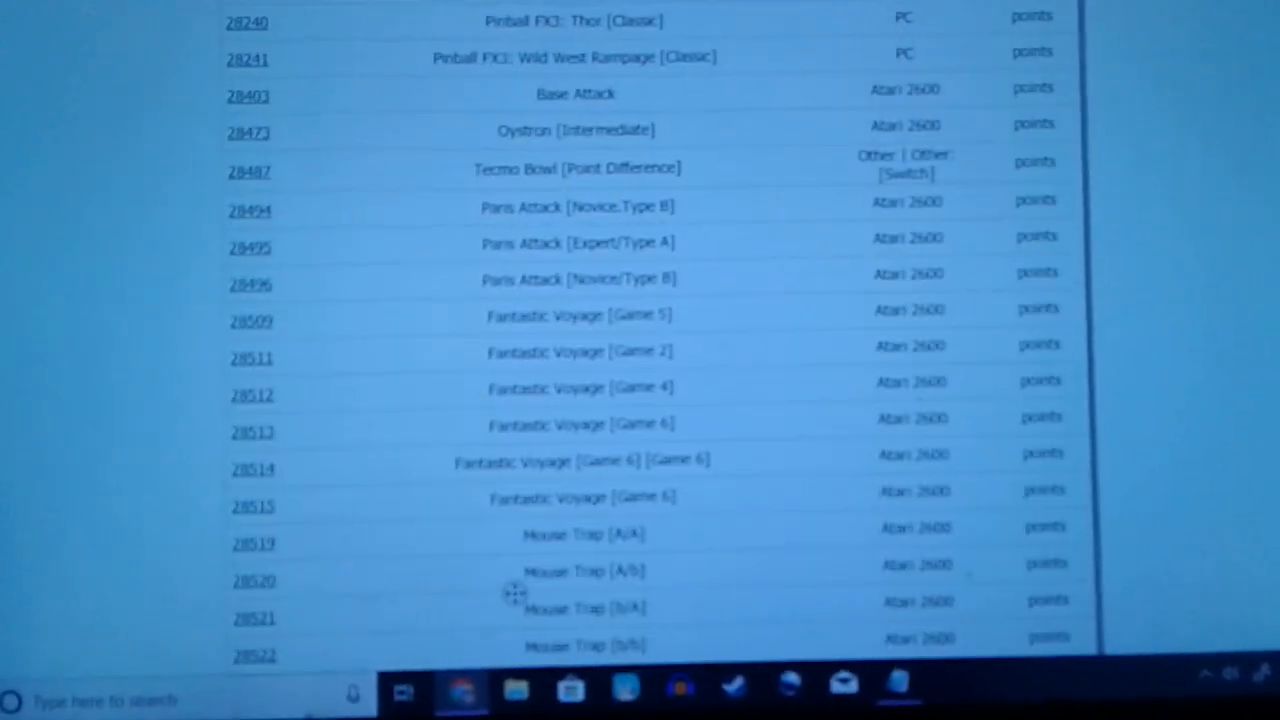
scroll(down, 3)
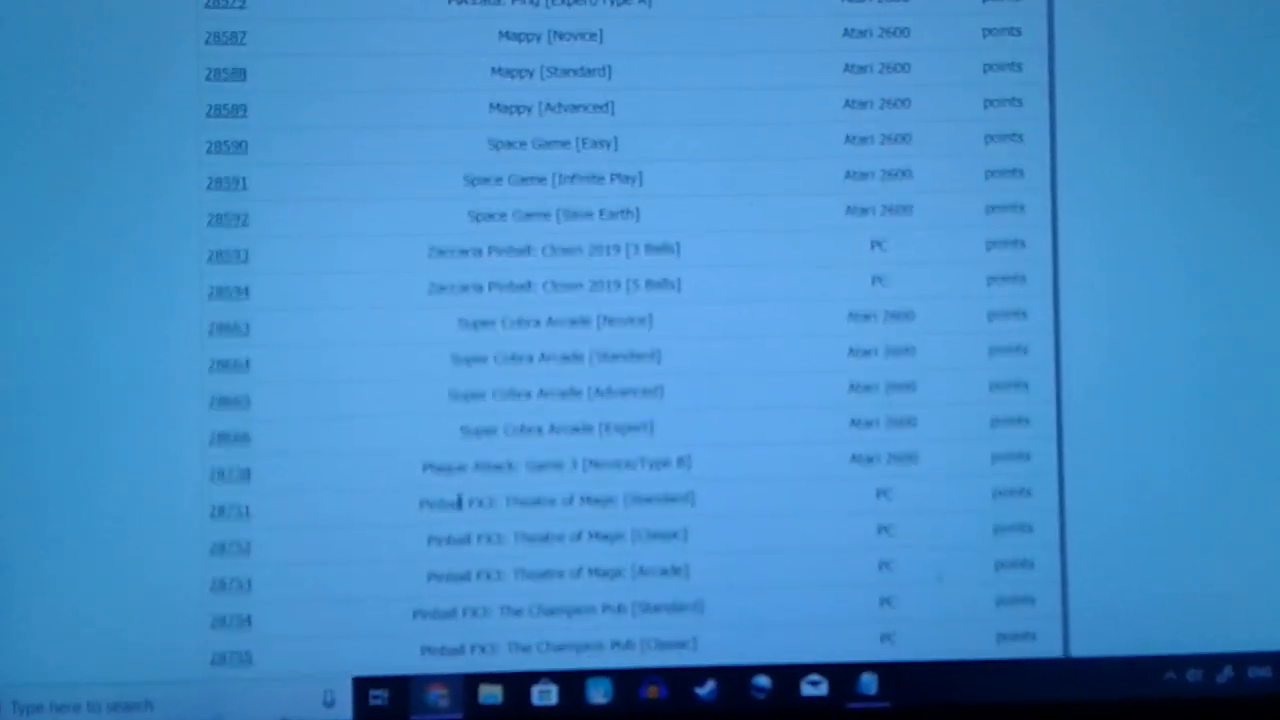
scroll(down, 3)
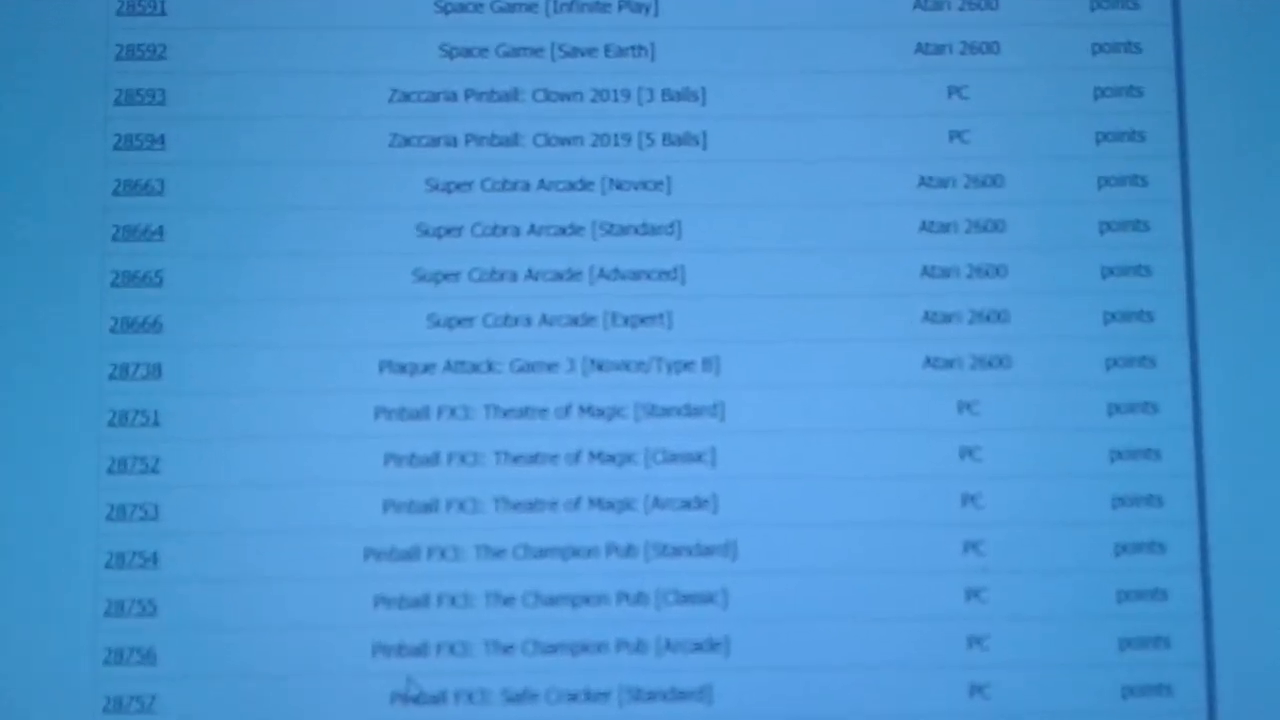
scroll(down, 3)
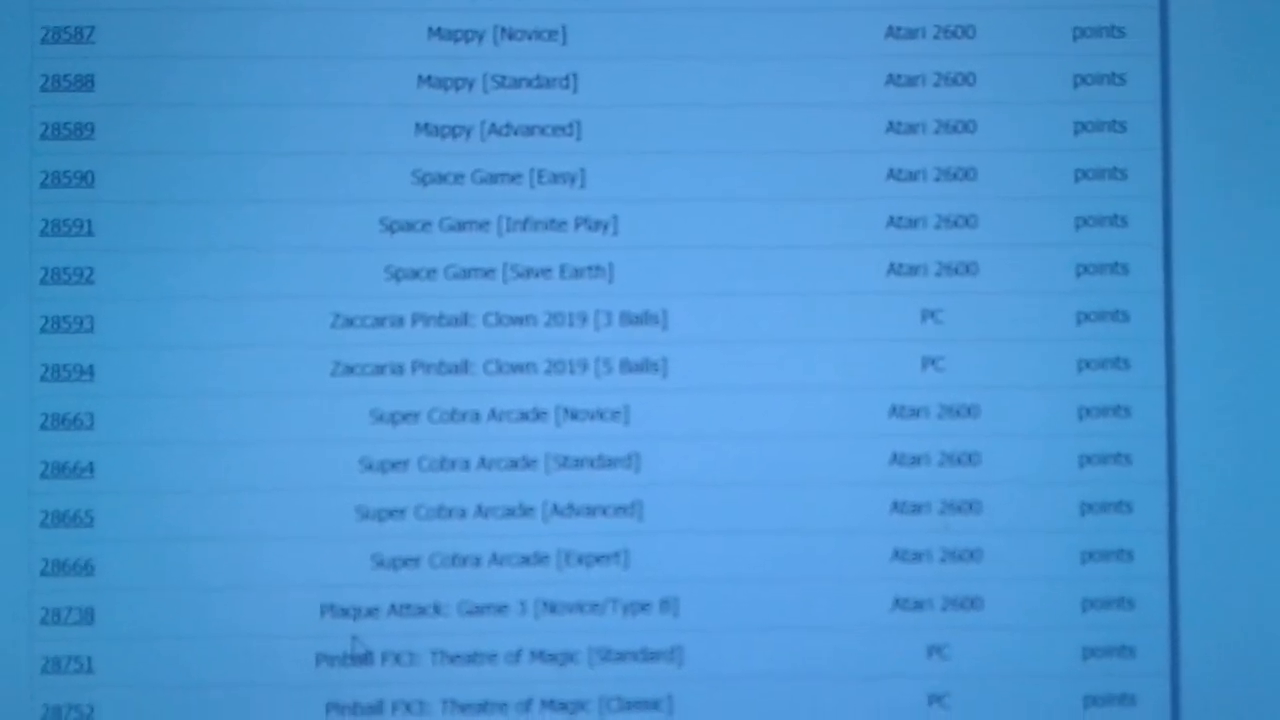
scroll(down, 3)
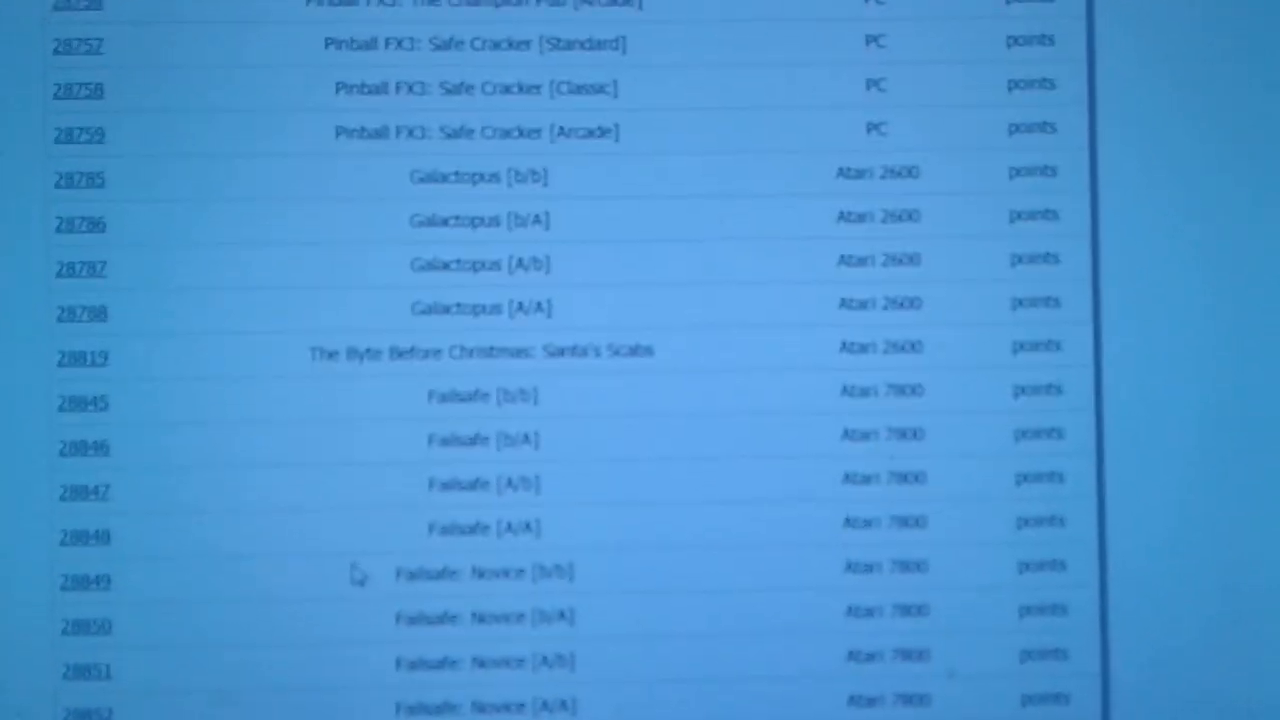
scroll(down, 3)
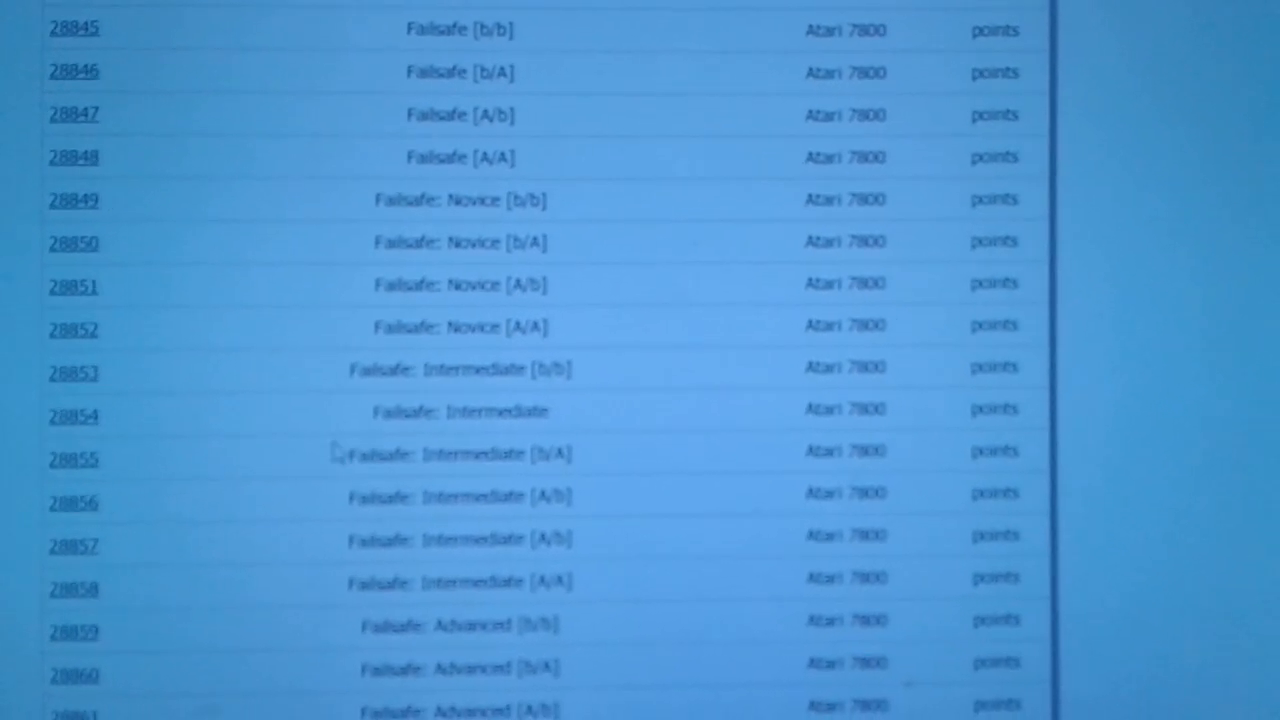
scroll(down, 3)
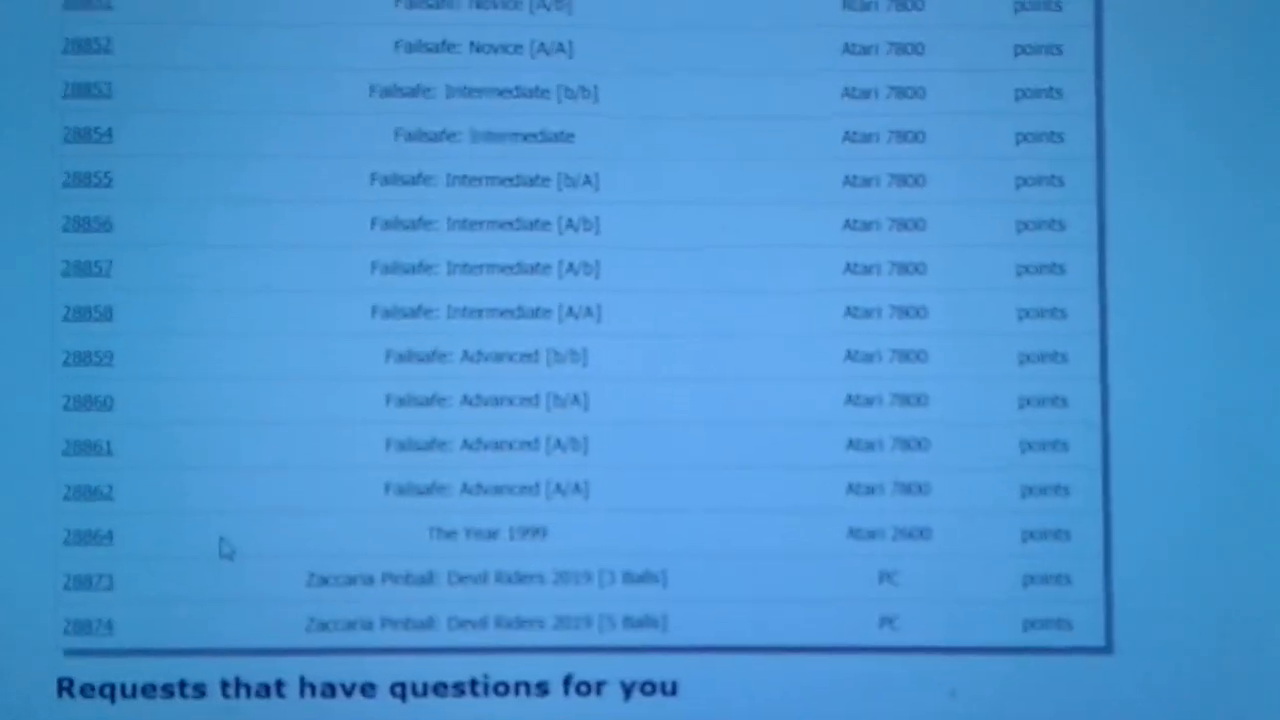
scroll(down, 3)
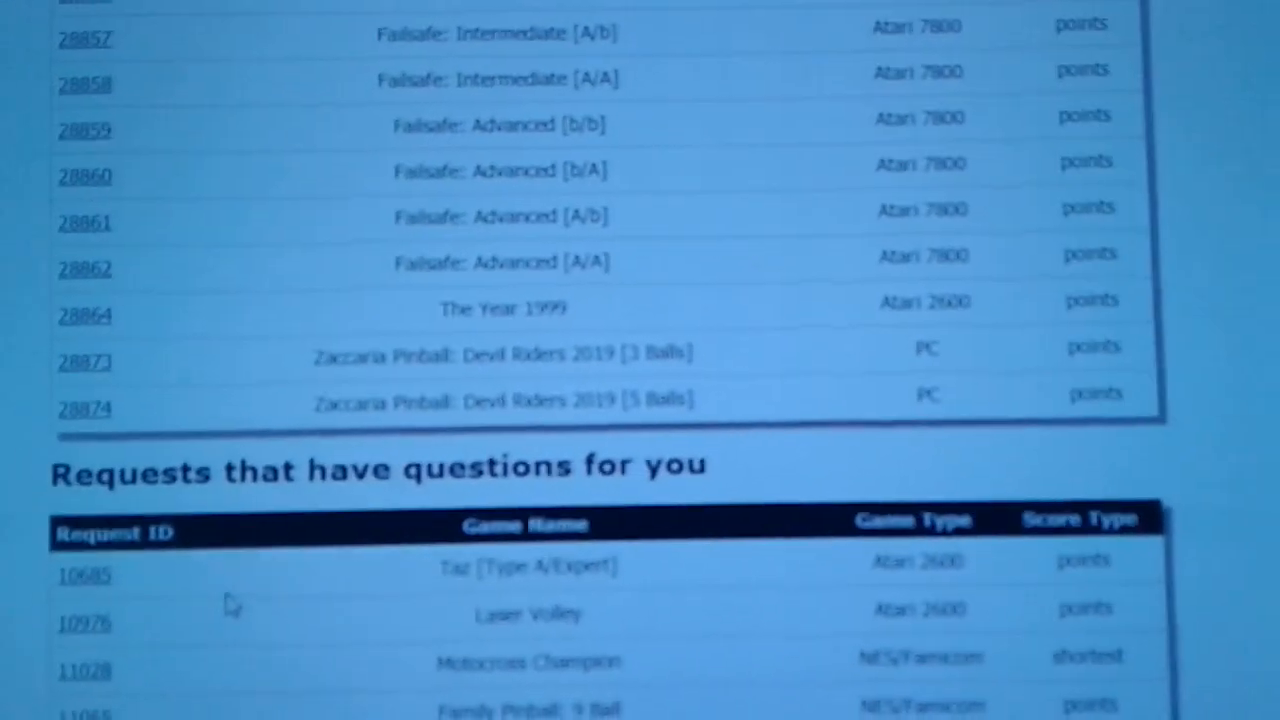
scroll(down, 3)
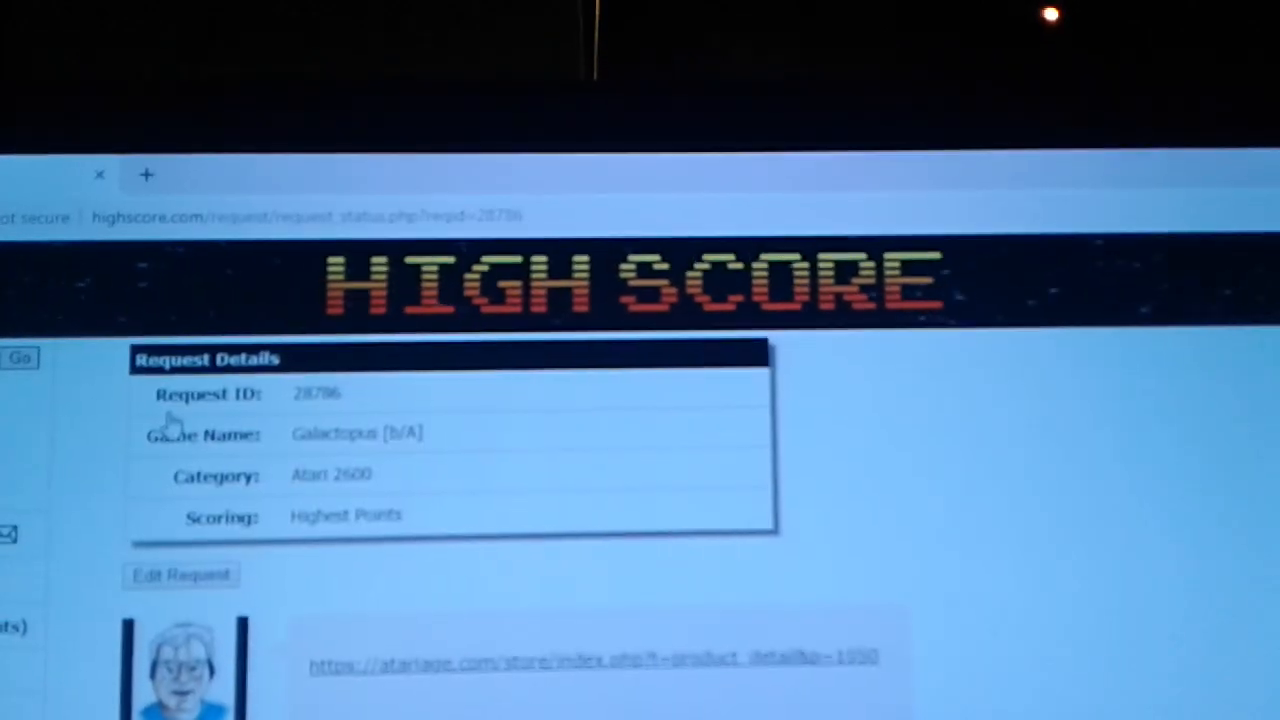
Read through request 28786 for Galactopus [b/A] on Atari 2600 and its link and manual-note comments
scroll(down, 3)
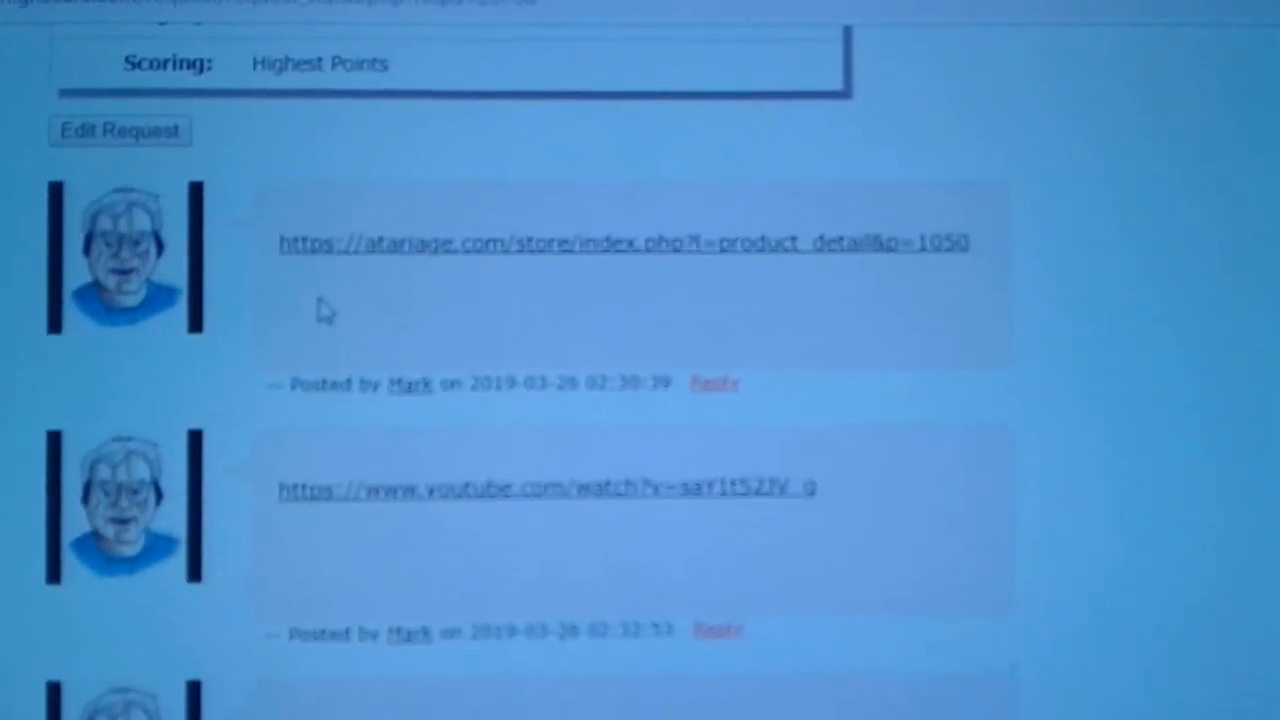
scroll(down, 3)
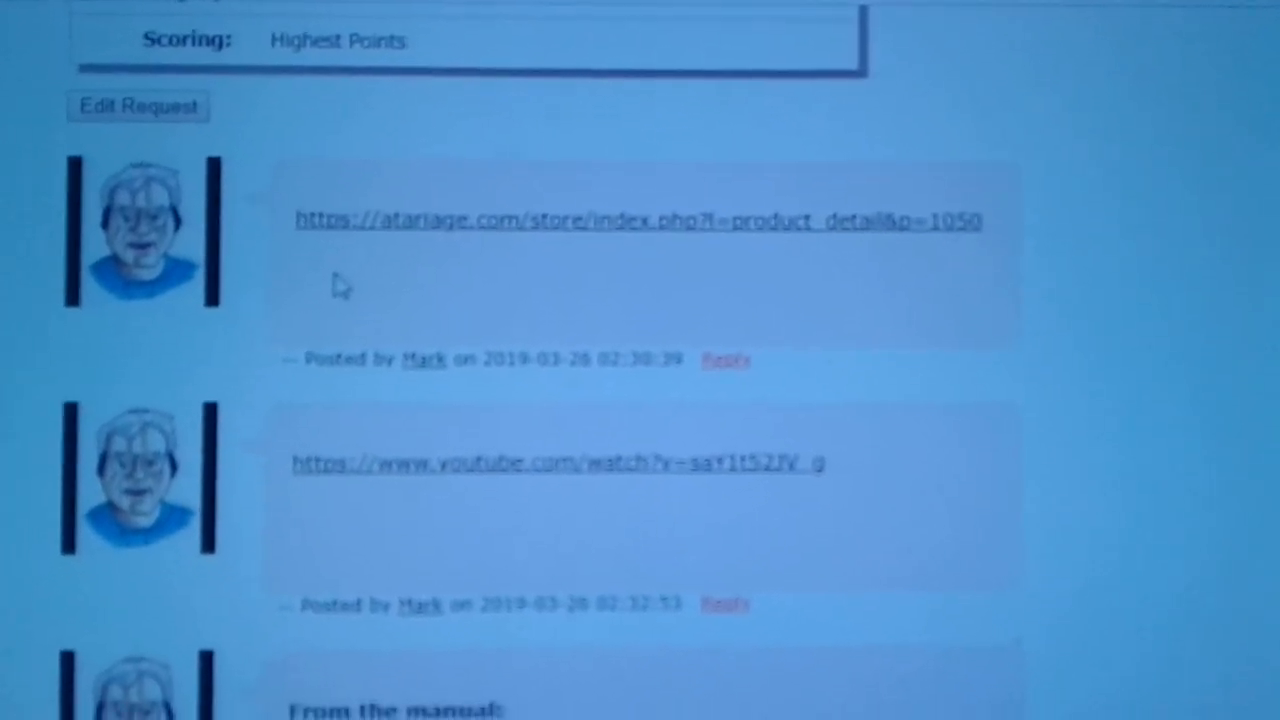
scroll(down, 3)
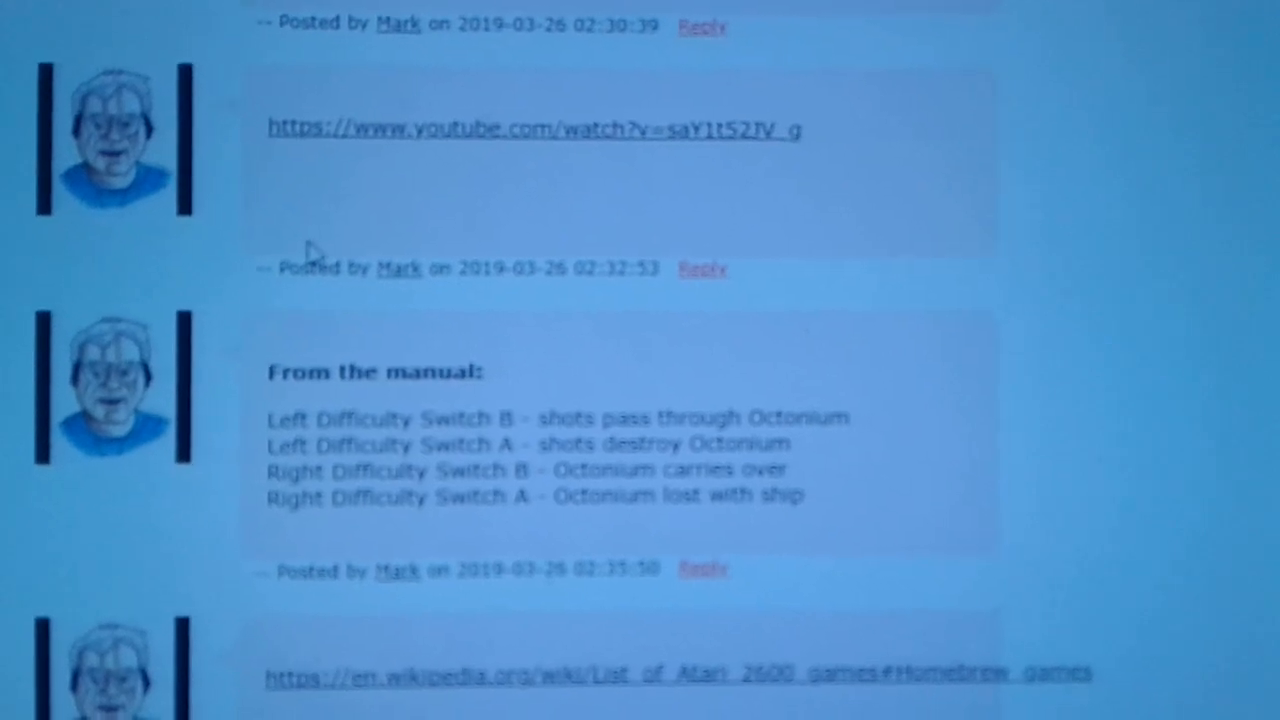
scroll(down, 3)
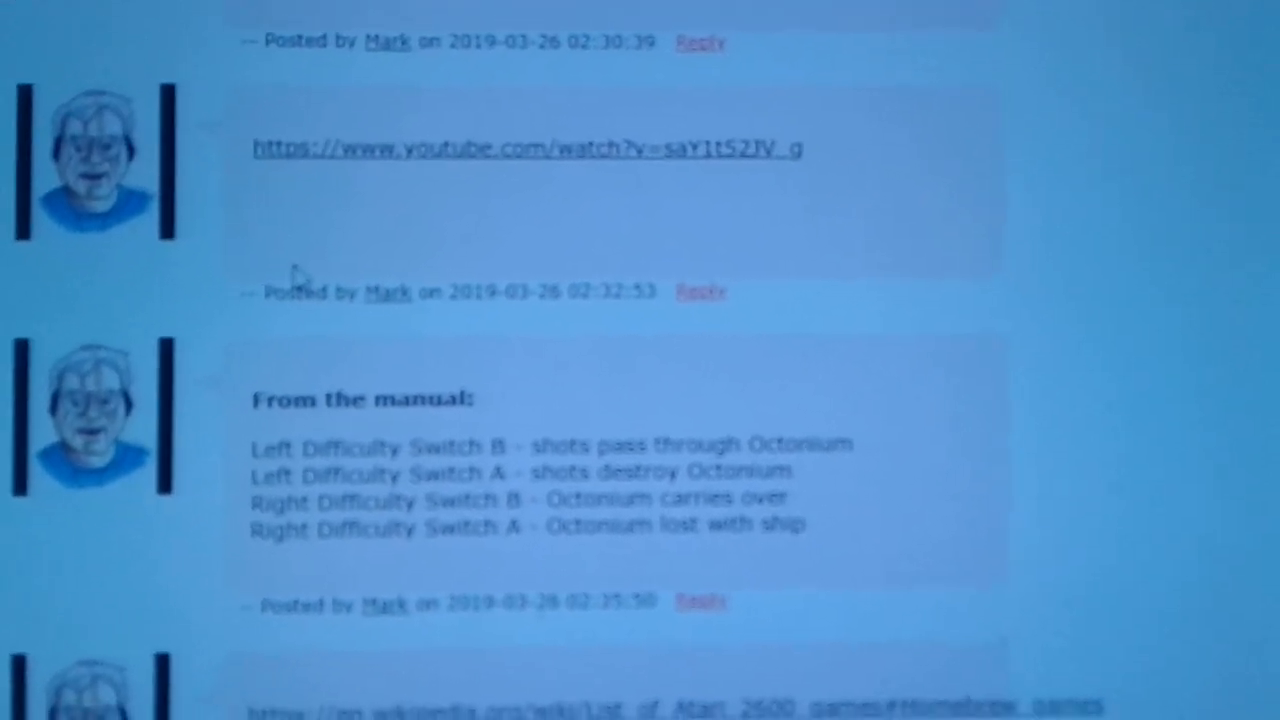
scroll(down, 3)
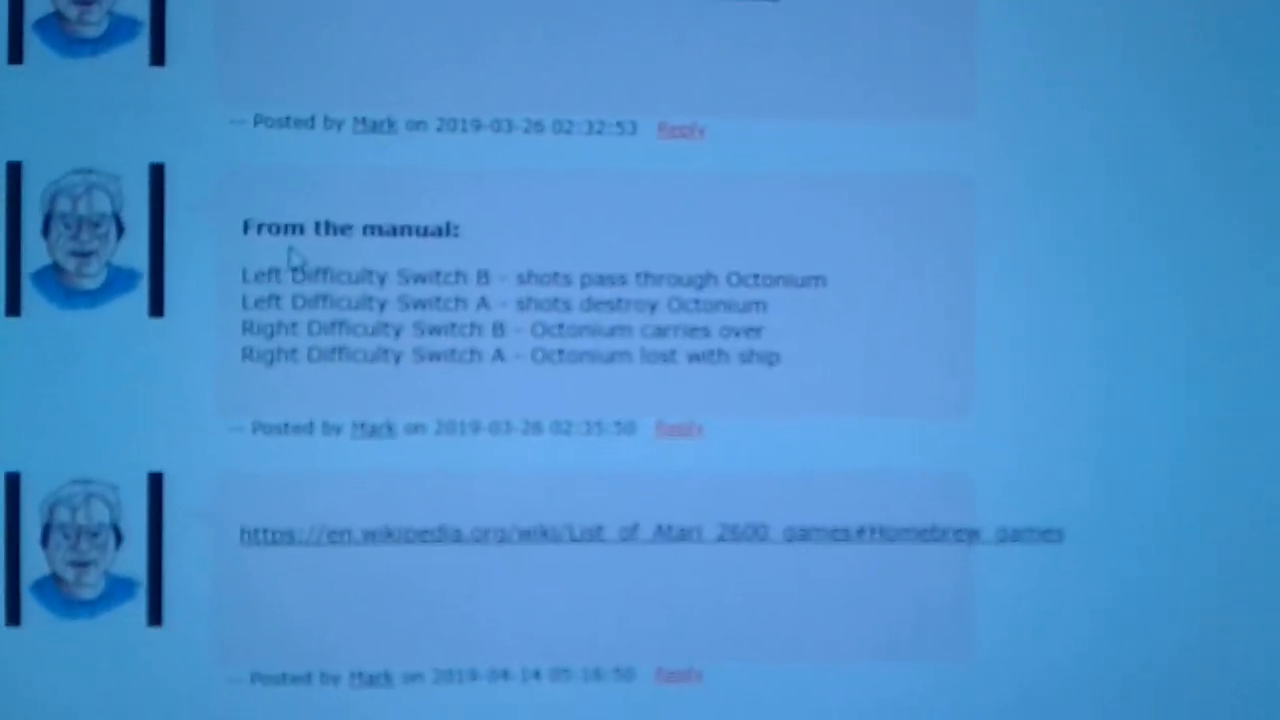
scroll(down, 3)
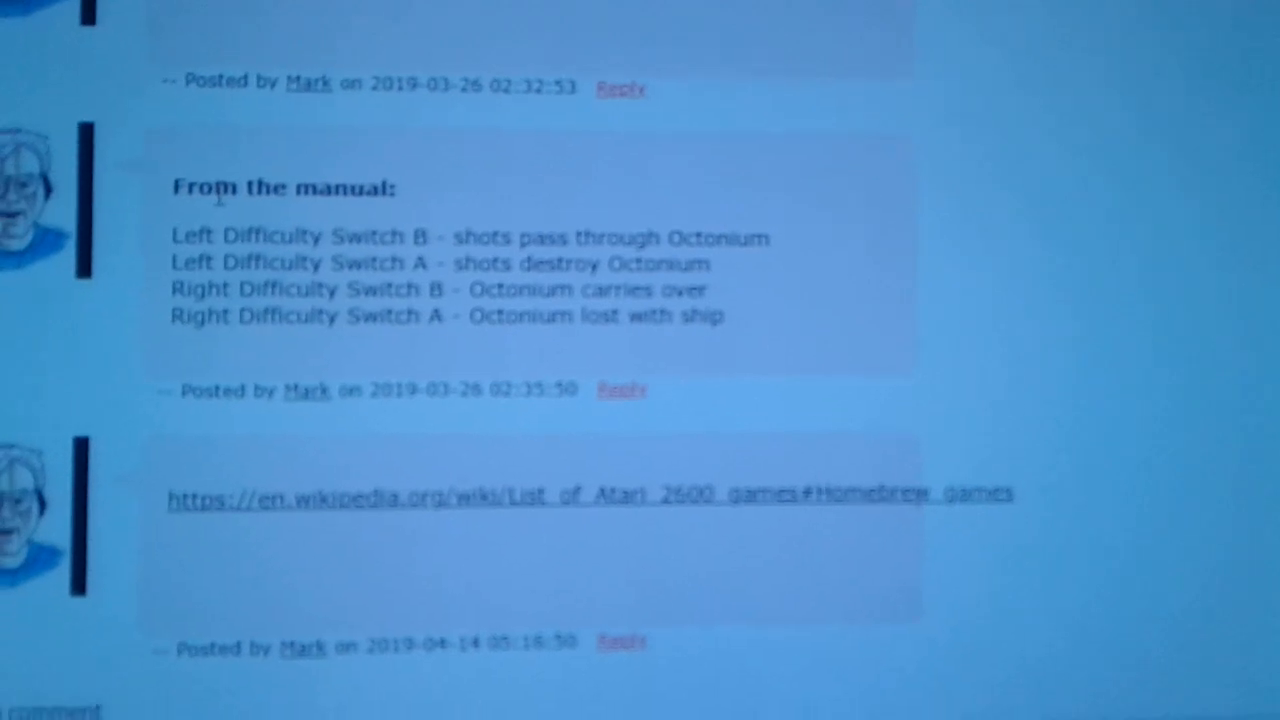
scroll(down, 3)
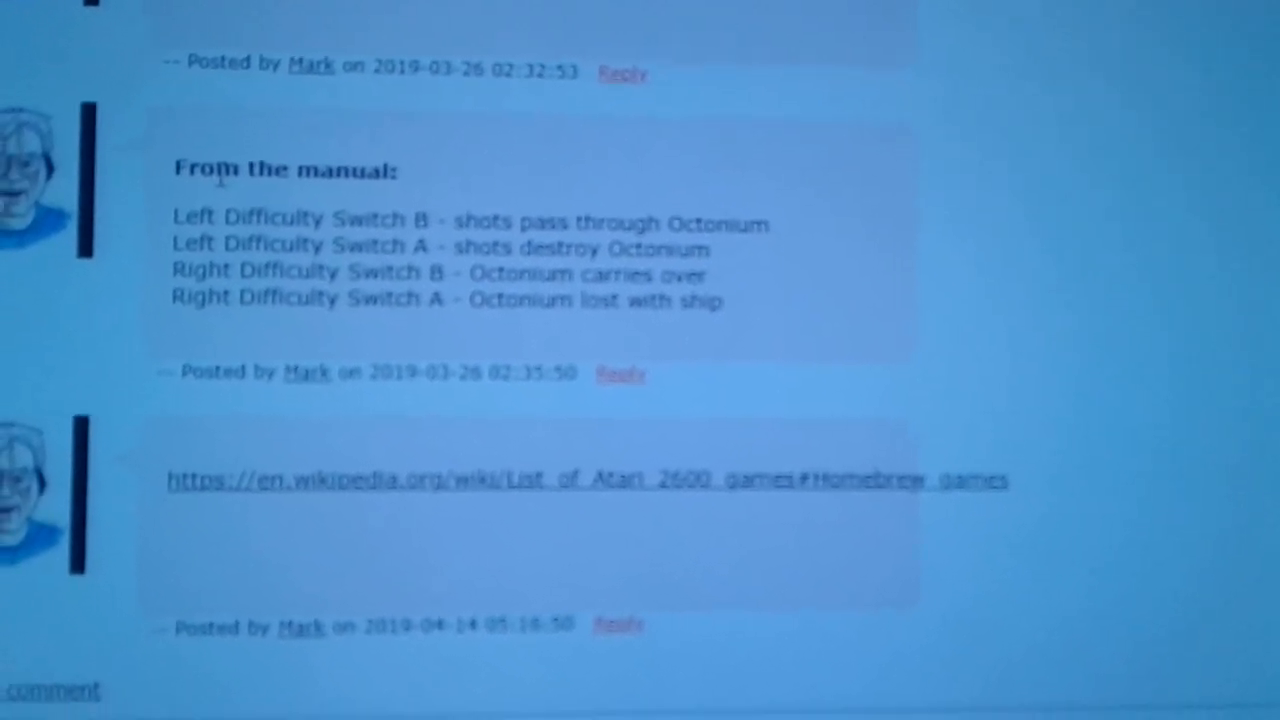
scroll(down, 3)
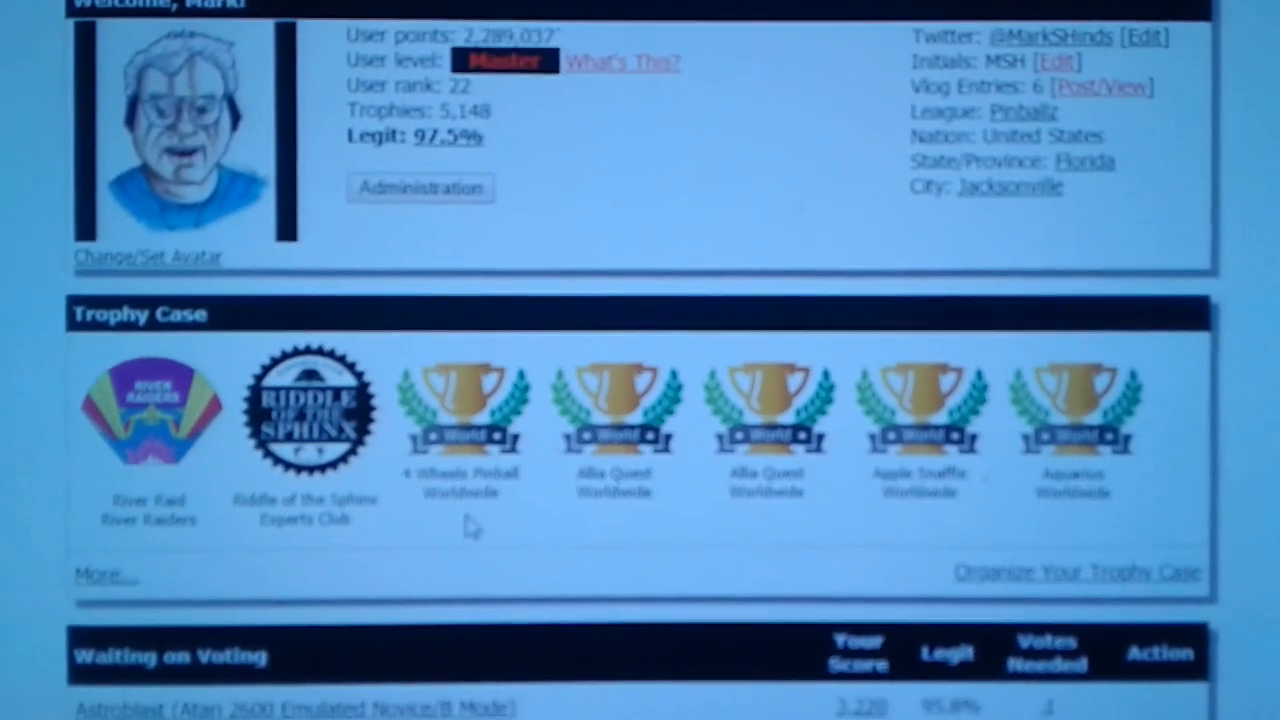
Scroll the profile page to the Trophy Case and Waiting on Voting list with the Astroblast score
scroll(down, 3)
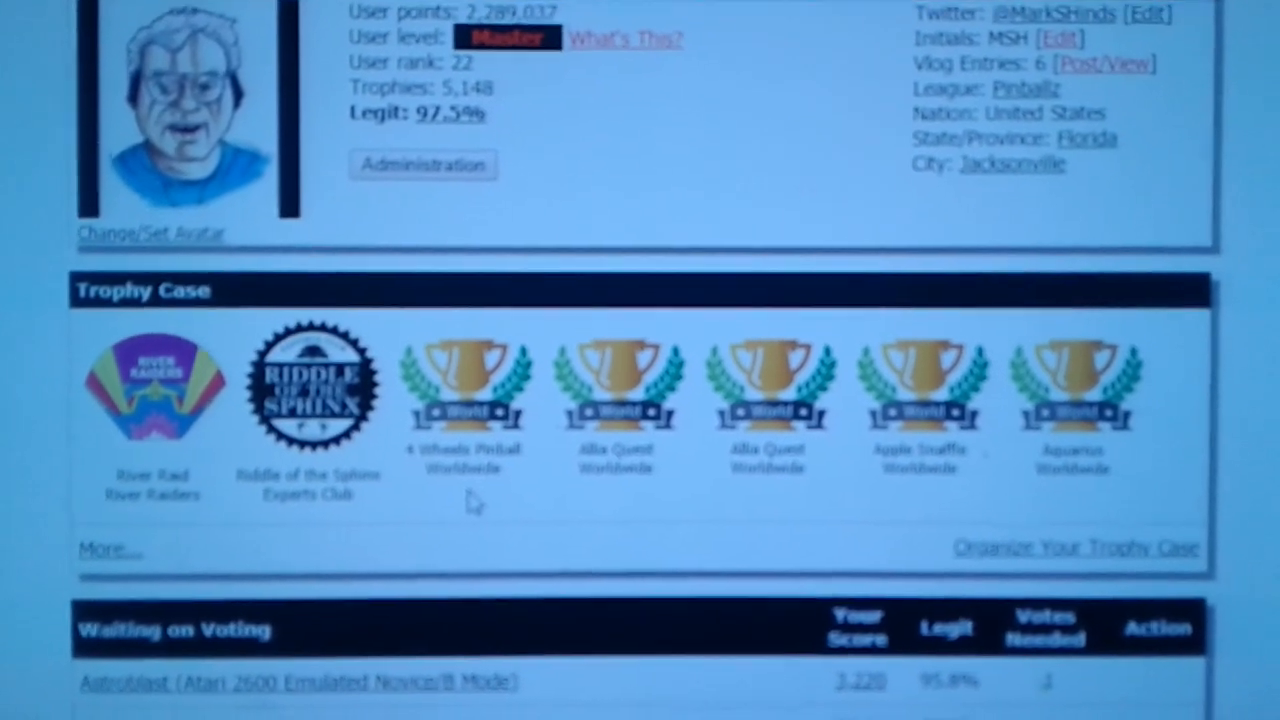